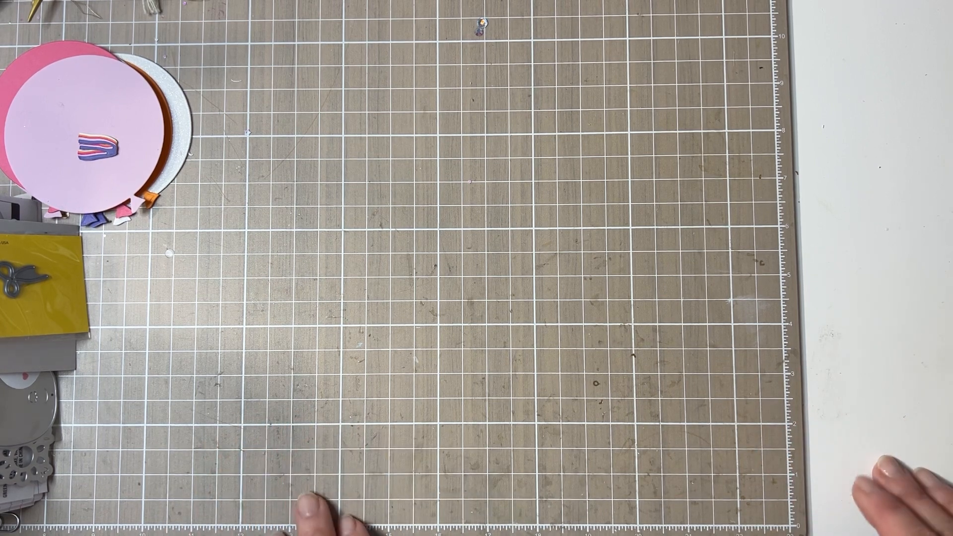
mouse_move(900, 413)
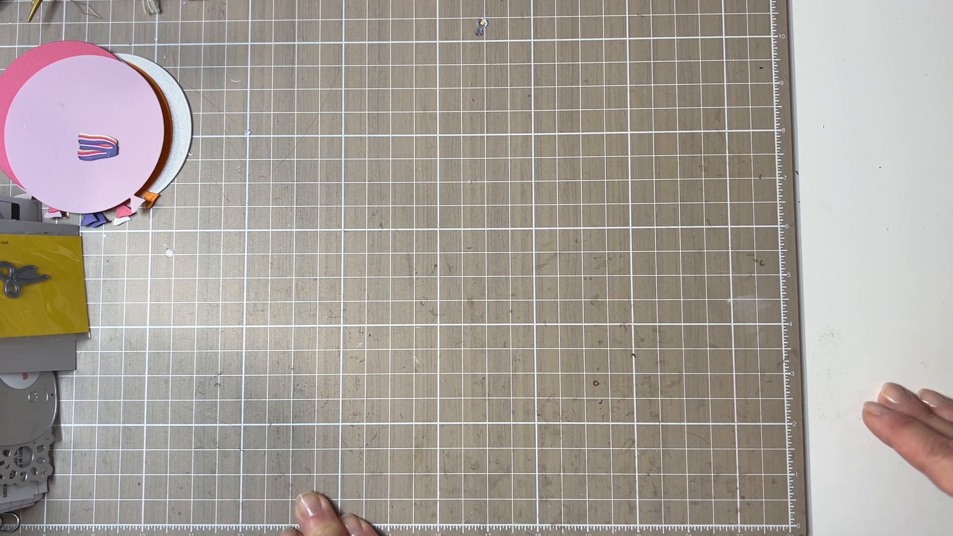